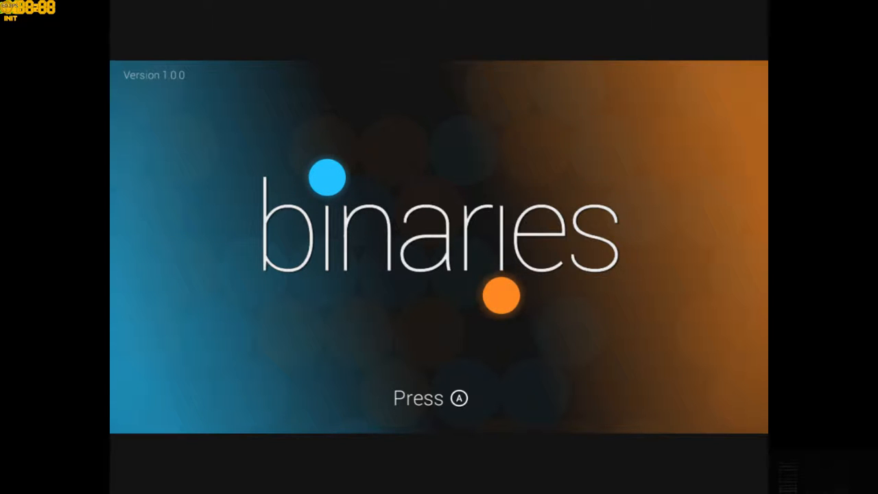
Step: Leave the title screen for the level map showing 22 of 101 levels completed
{"action": "key", "text": "a"}
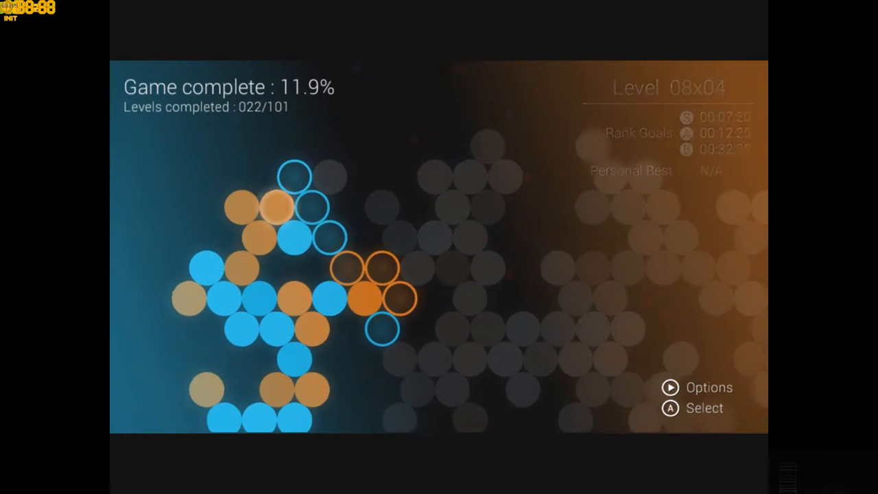
Step: Review the full Play Statistics list, return to Options and move to Music Volume
{"action": "left_click", "coordinate": [670, 387]}
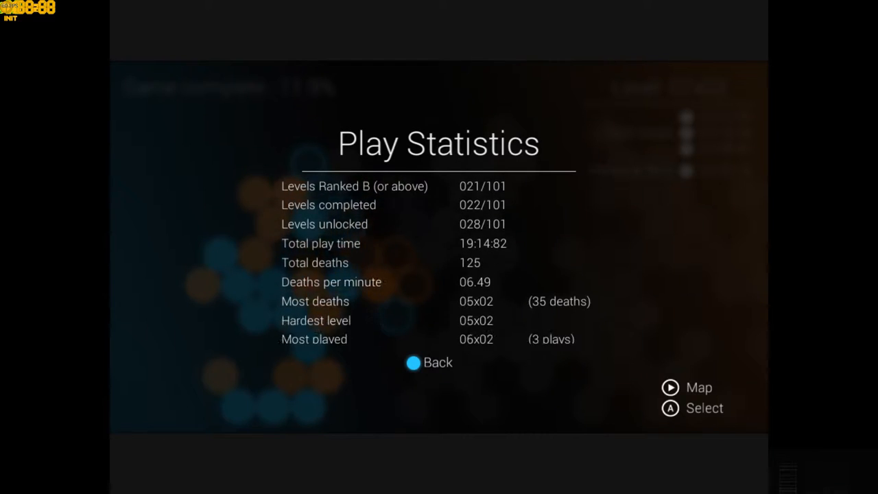
{"action": "scroll", "scroll_direction": "down", "scroll_amount": 3}
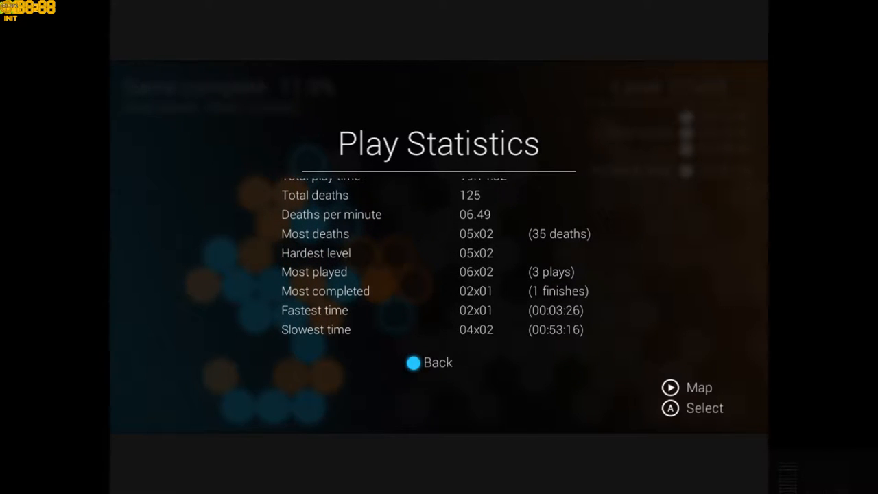
{"action": "scroll", "scroll_direction": "down", "scroll_amount": 3}
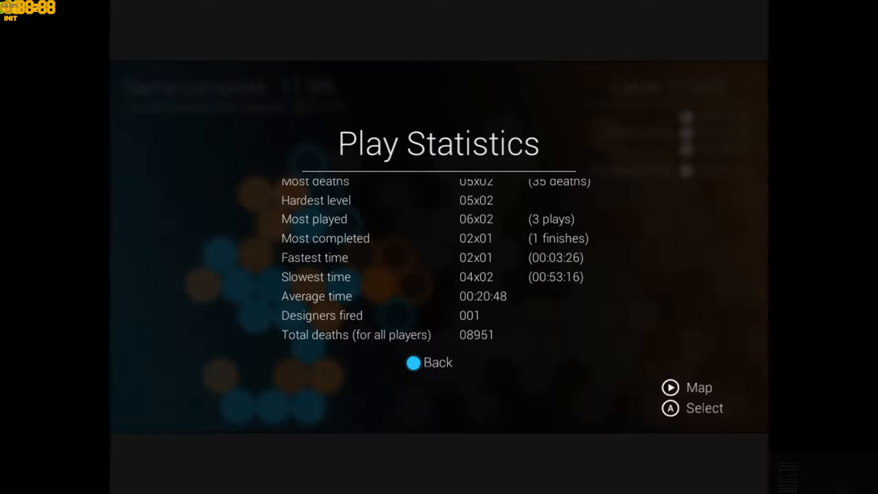
{"action": "left_click", "coordinate": [428, 362]}
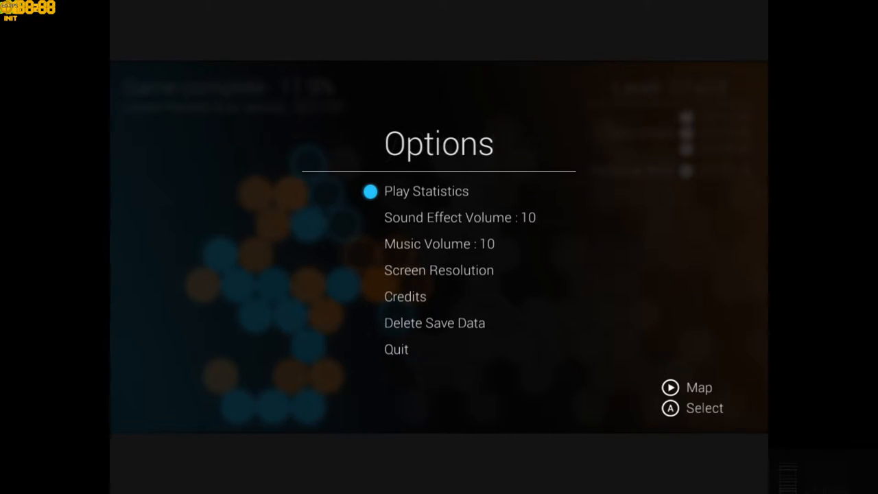
{"action": "key", "text": "down"}
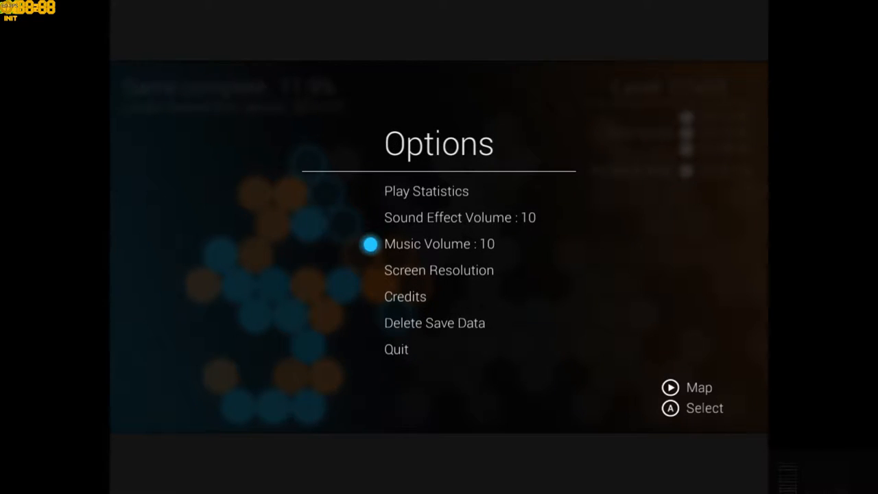